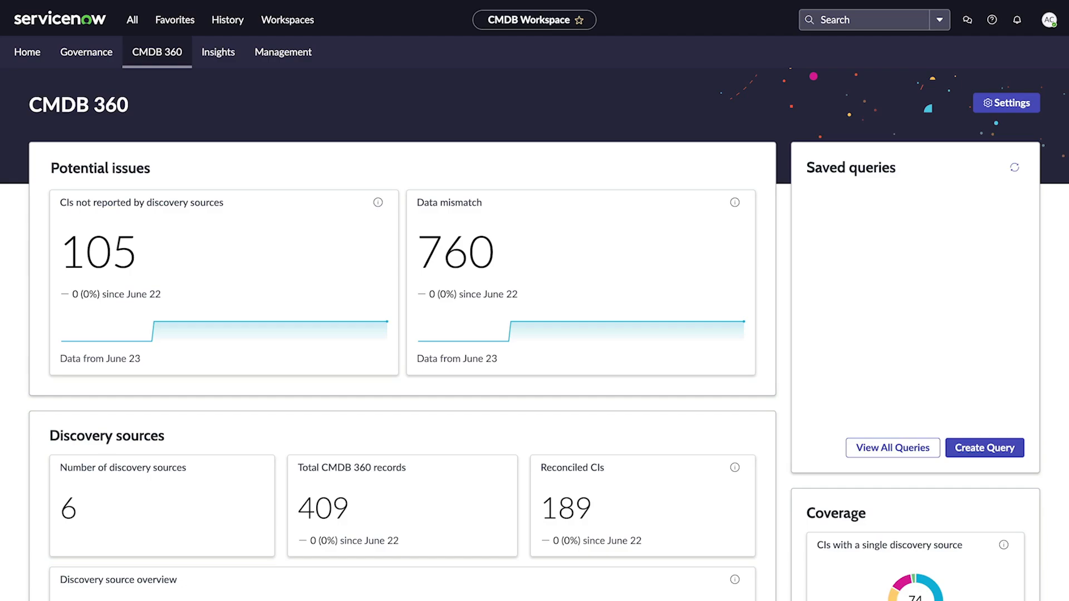
- Scroll down through the CMDB Workspace page content
scroll(down, 3)
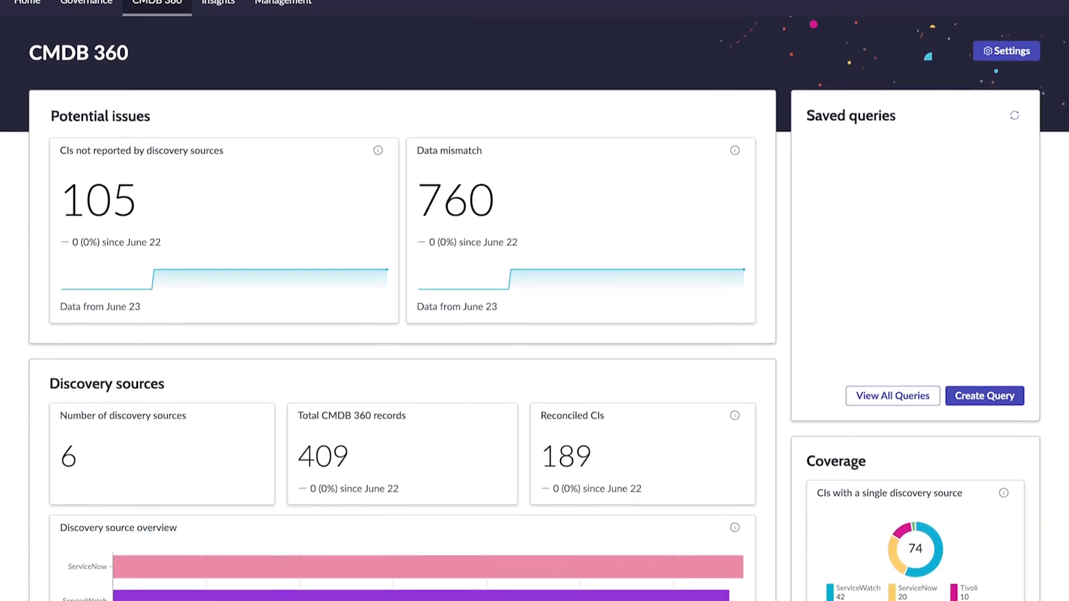
scroll(down, 3)
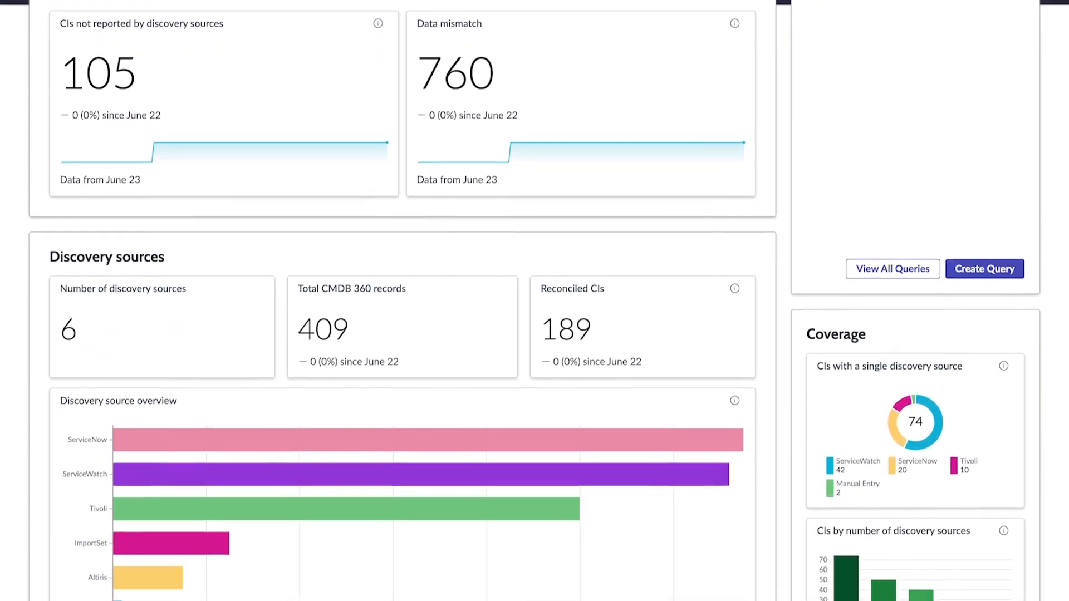
scroll(down, 3)
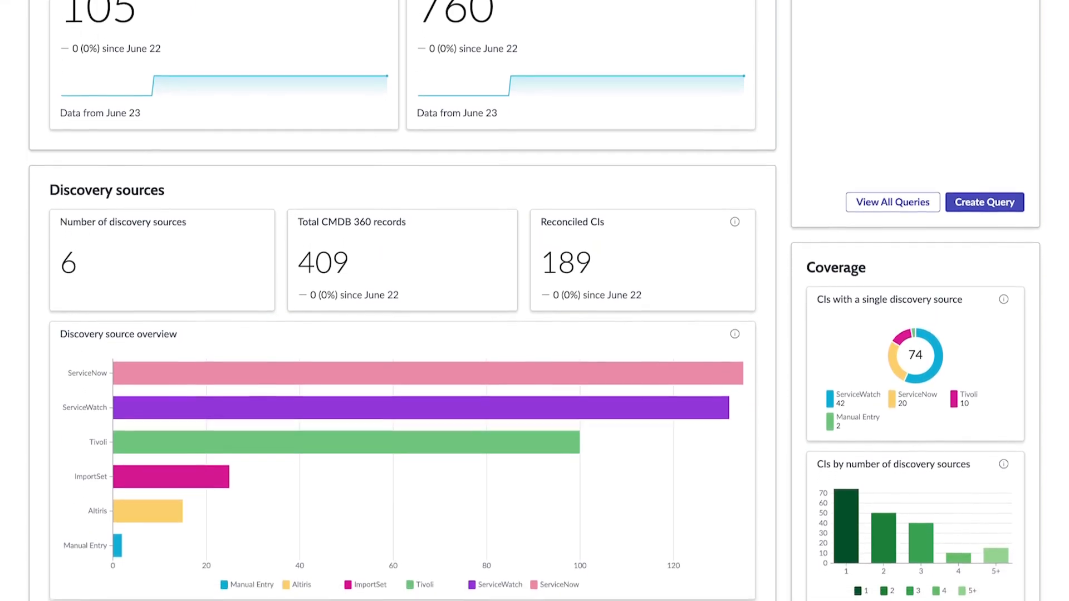
scroll(down, 3)
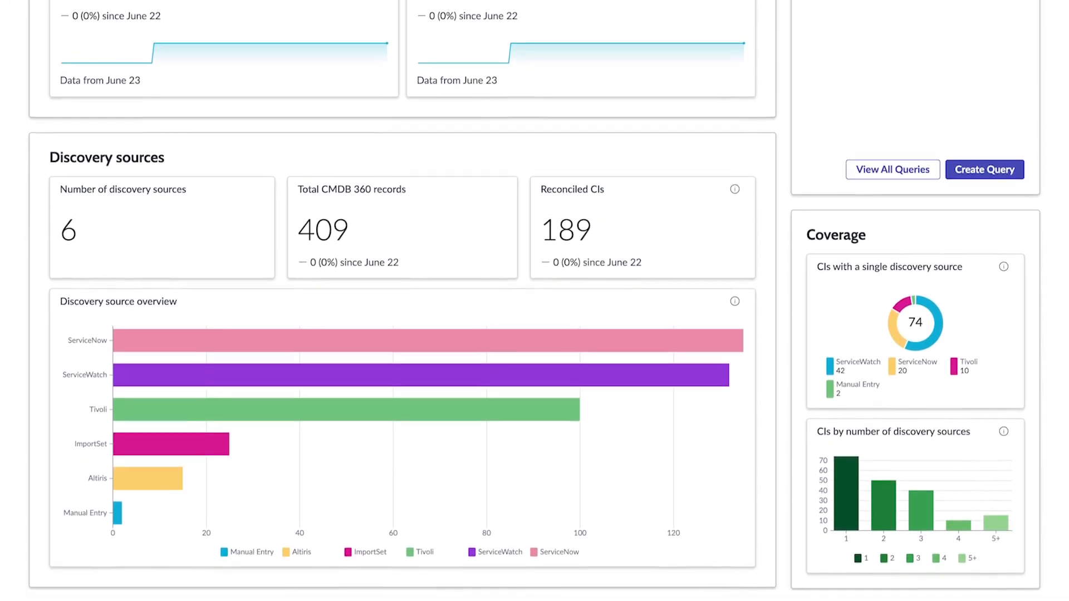
scroll(down, 3)
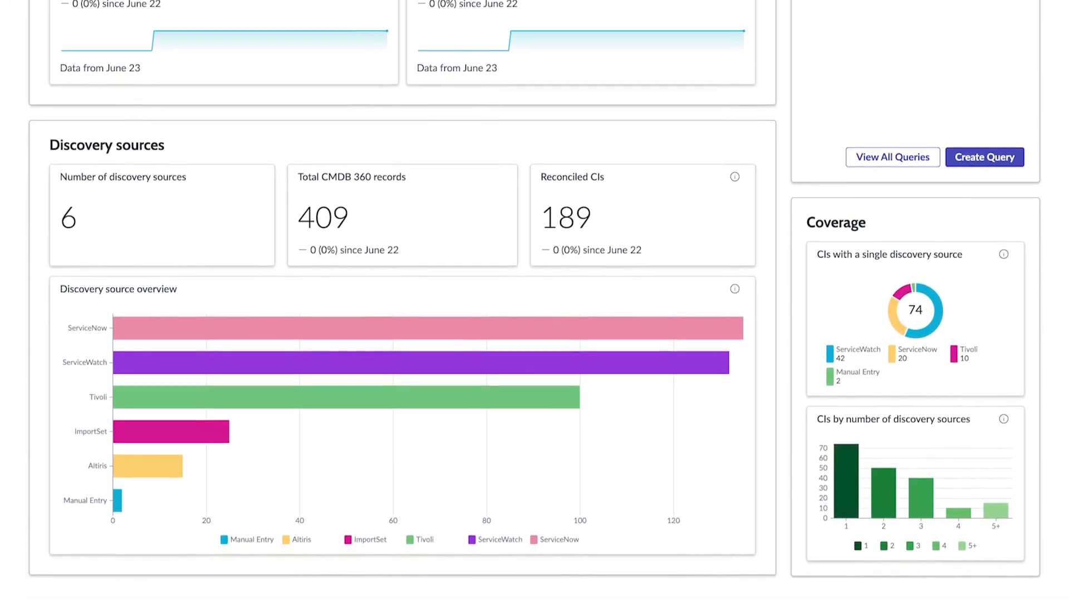
scroll(down, 3)
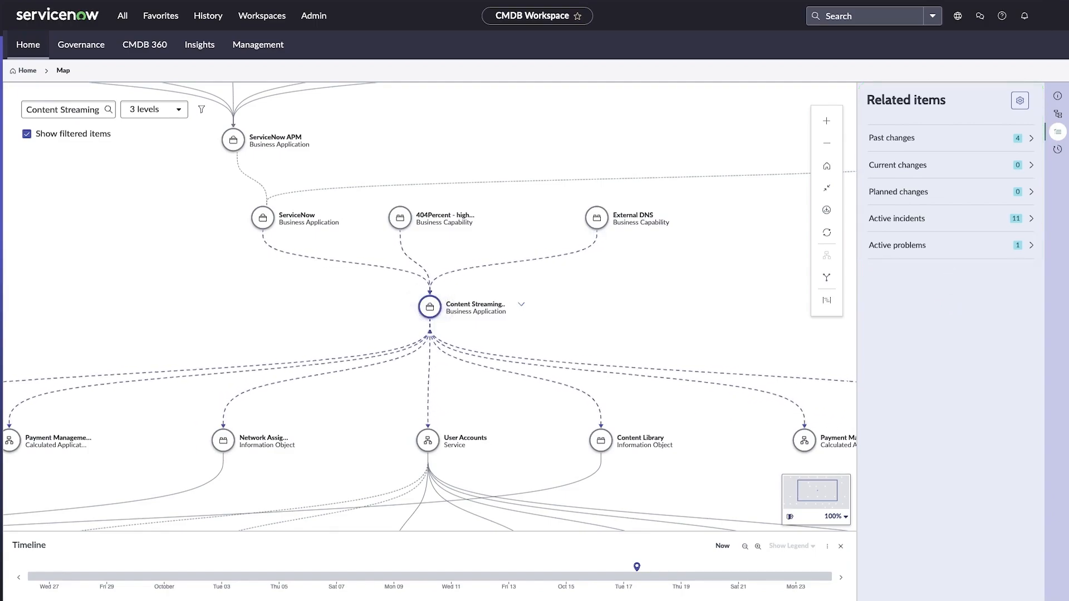
- Run the intelligent search 'find application services depending on windows servers' and view its results
click(27, 44)
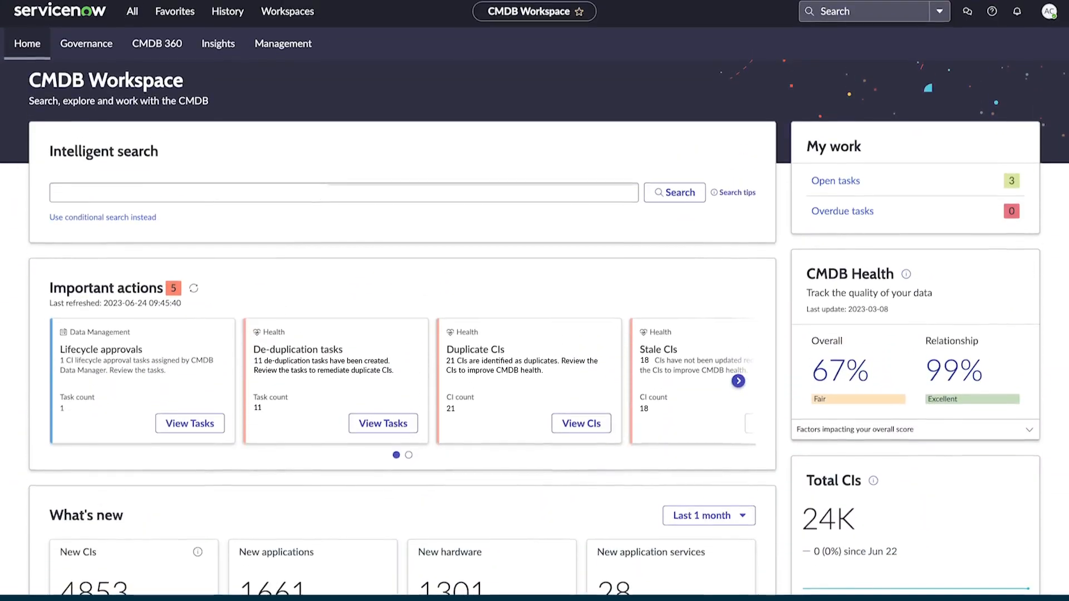
text(find application services dependin)
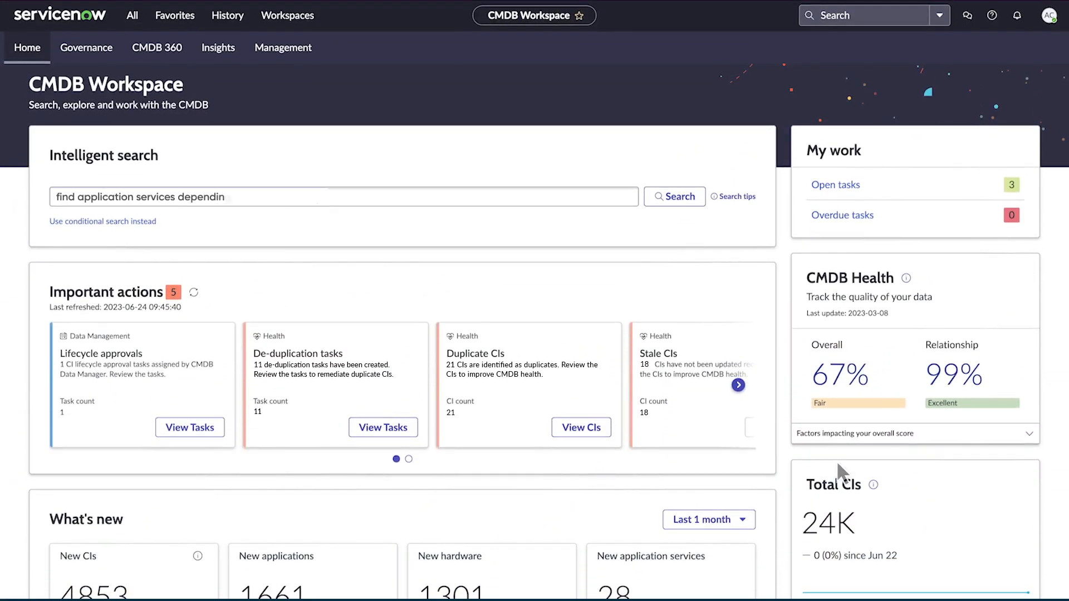
click(674, 196)
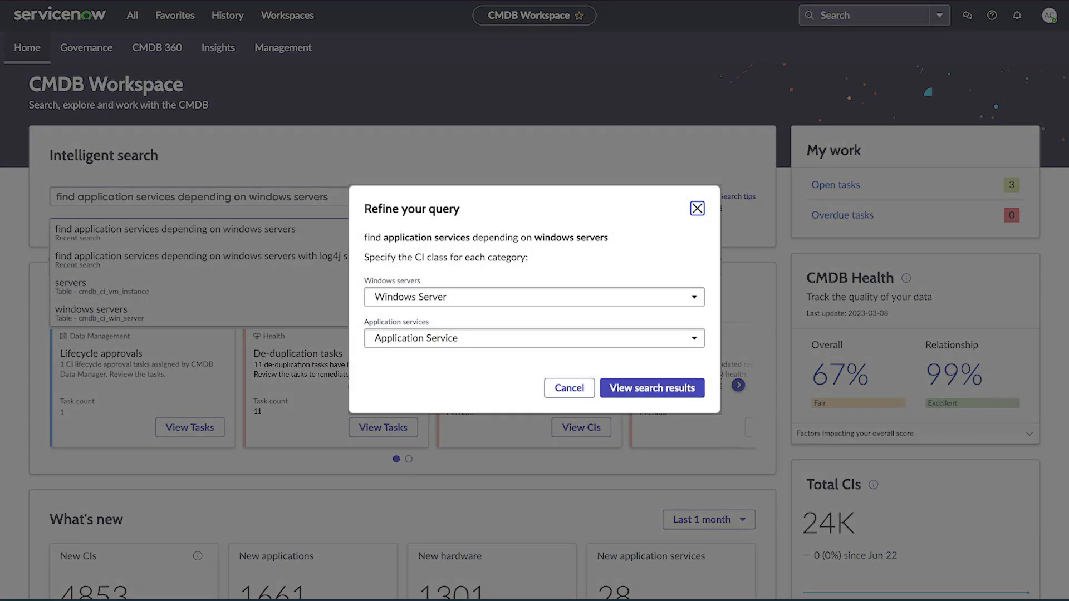
click(650, 388)
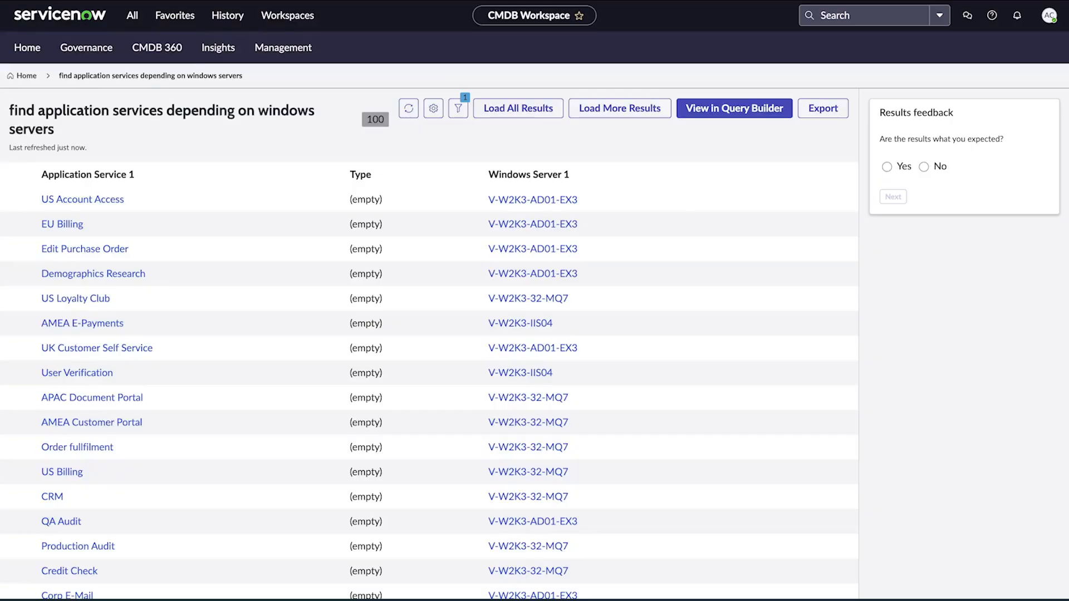
click(282, 47)
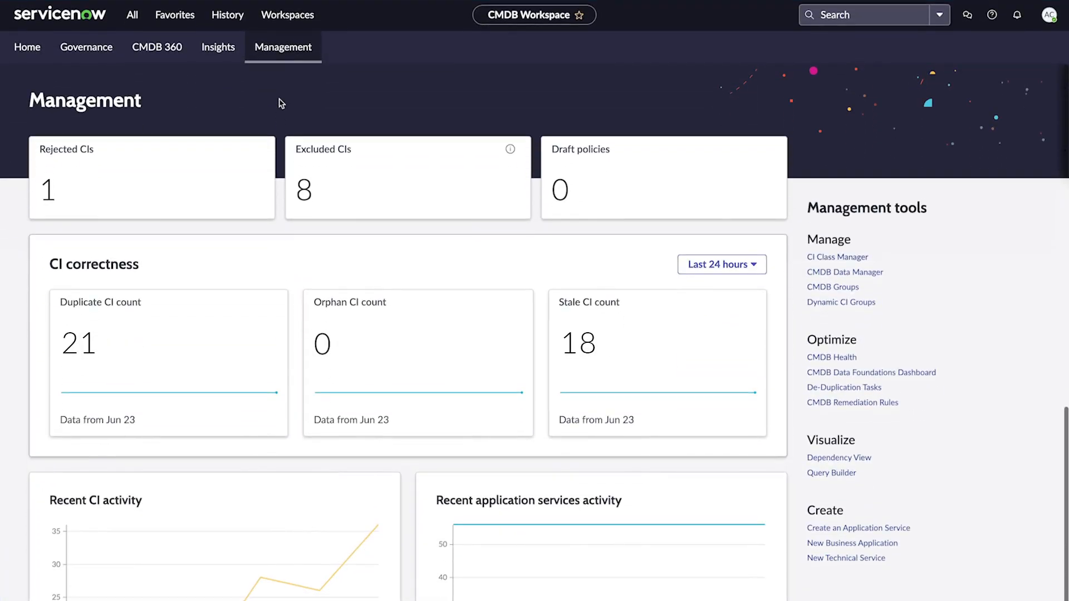
- Scroll the Management page down to the Recent CI and application services activity charts
scroll(up, 3)
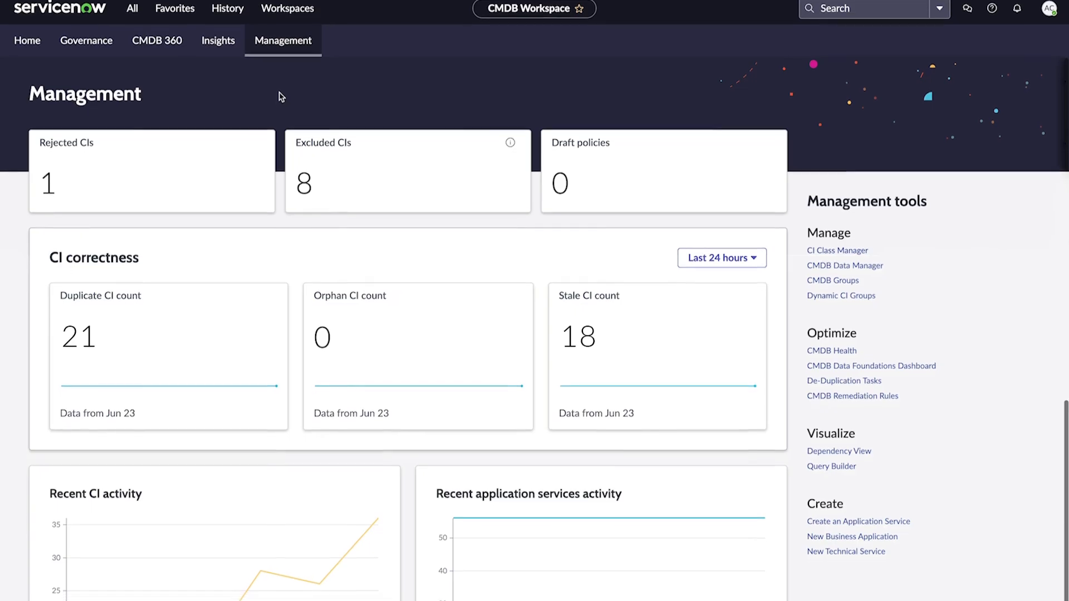
scroll(down, 3)
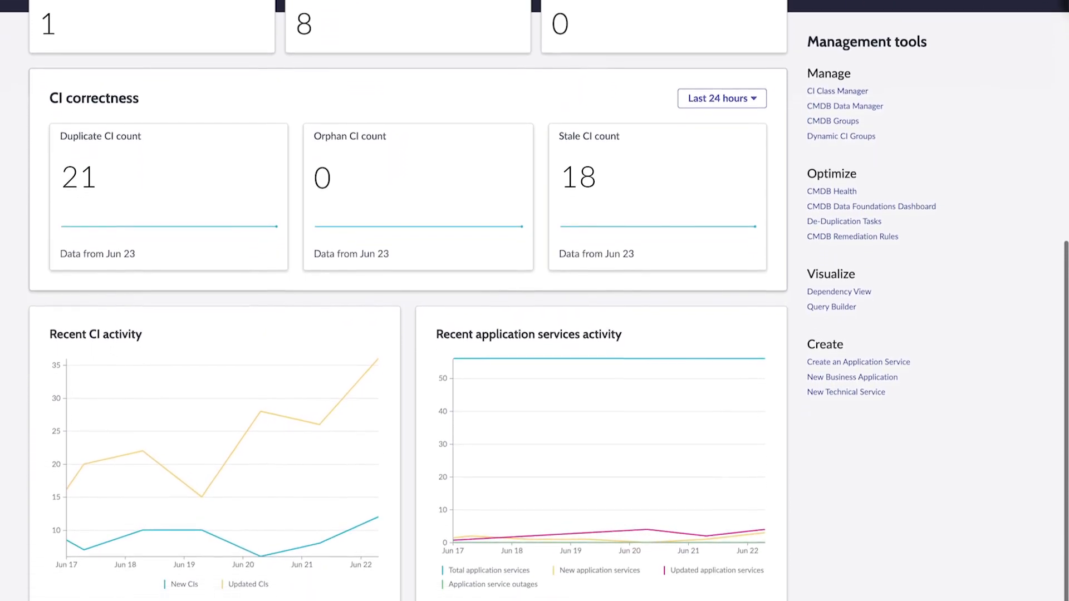
scroll(down, 3)
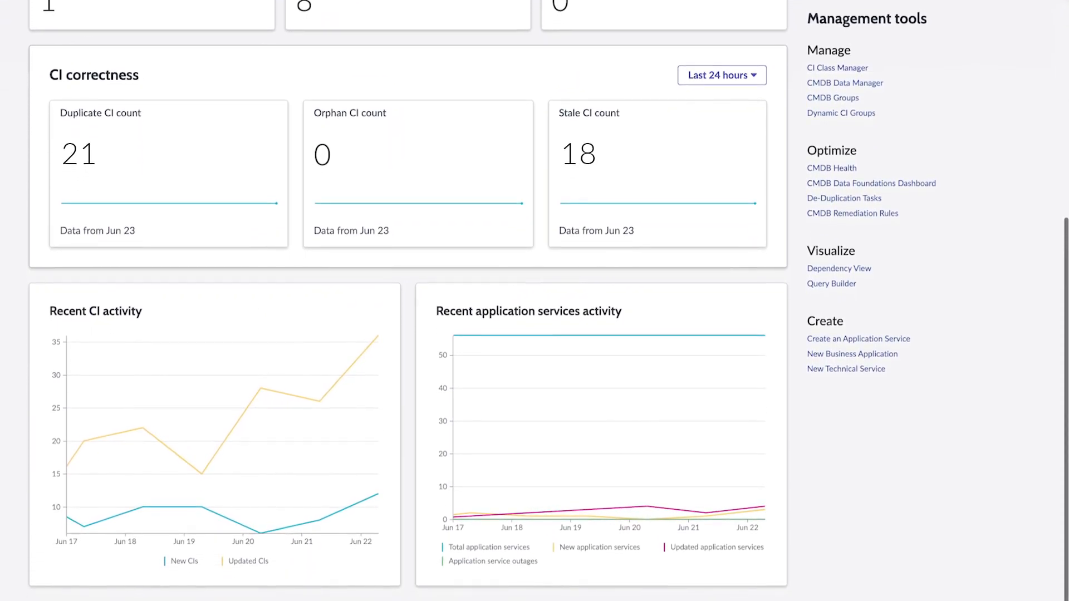